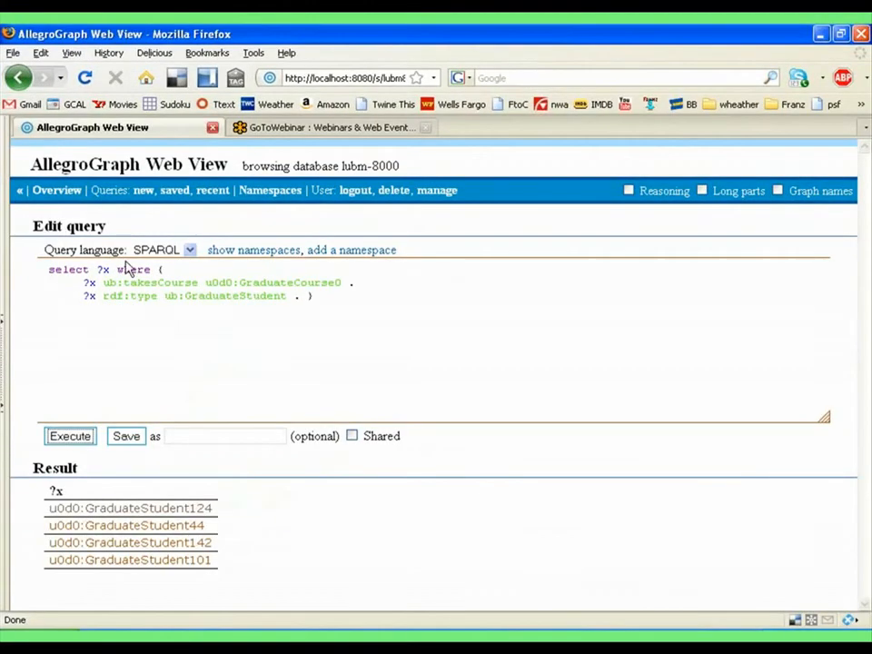
Keep SPARQL as the query language, view the lubm-8000 store overview, then return to the query editor
{"action": "left_click", "coordinate": [189, 250]}
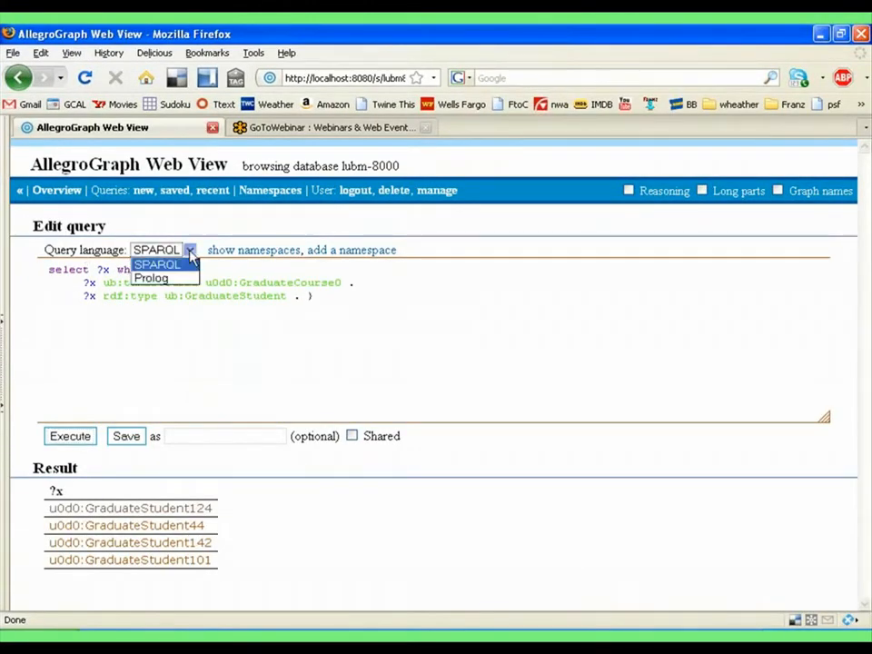
{"action": "left_click", "coordinate": [160, 266]}
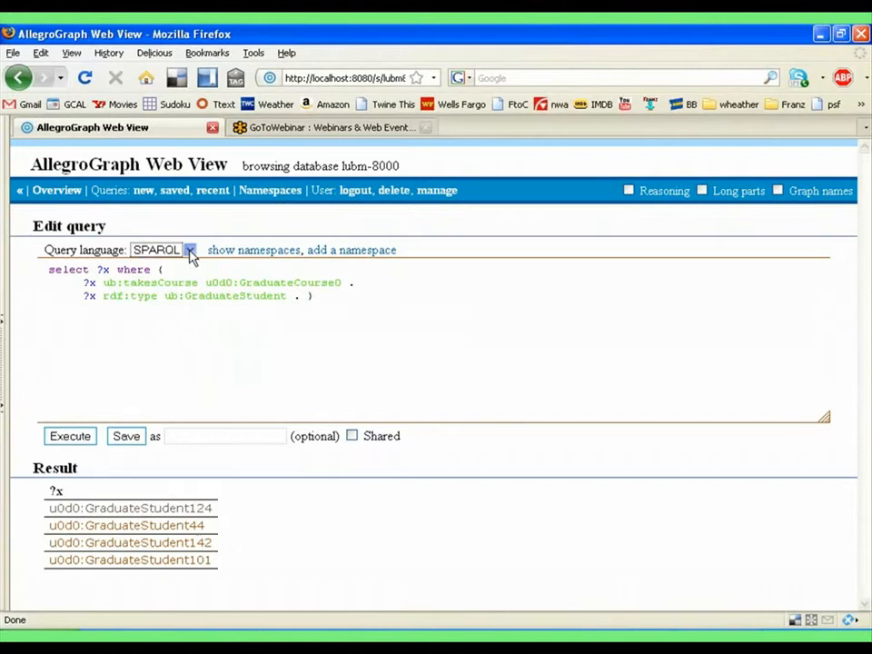
{"action": "mouse_move", "coordinate": [56, 191]}
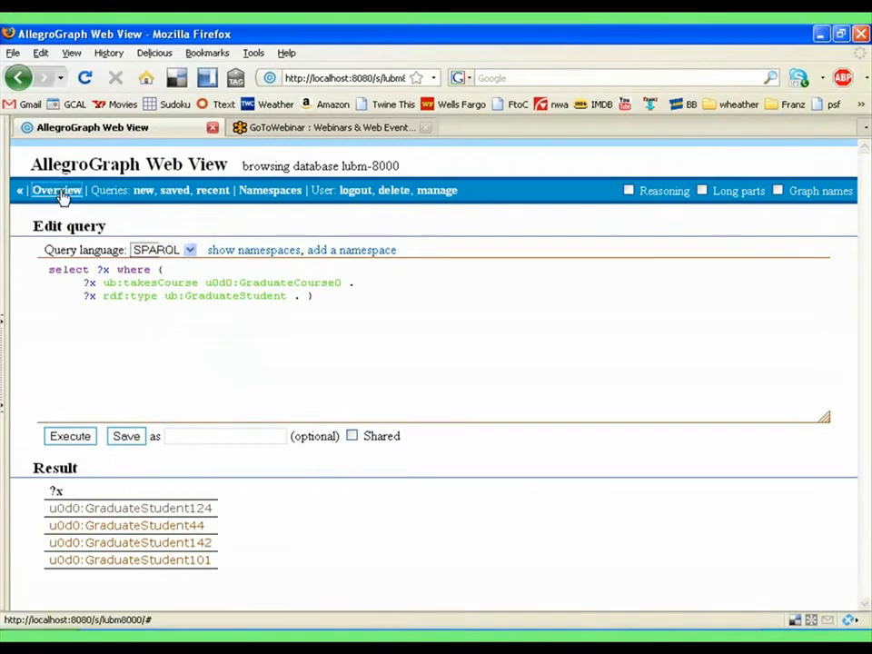
{"action": "left_click", "coordinate": [56, 190]}
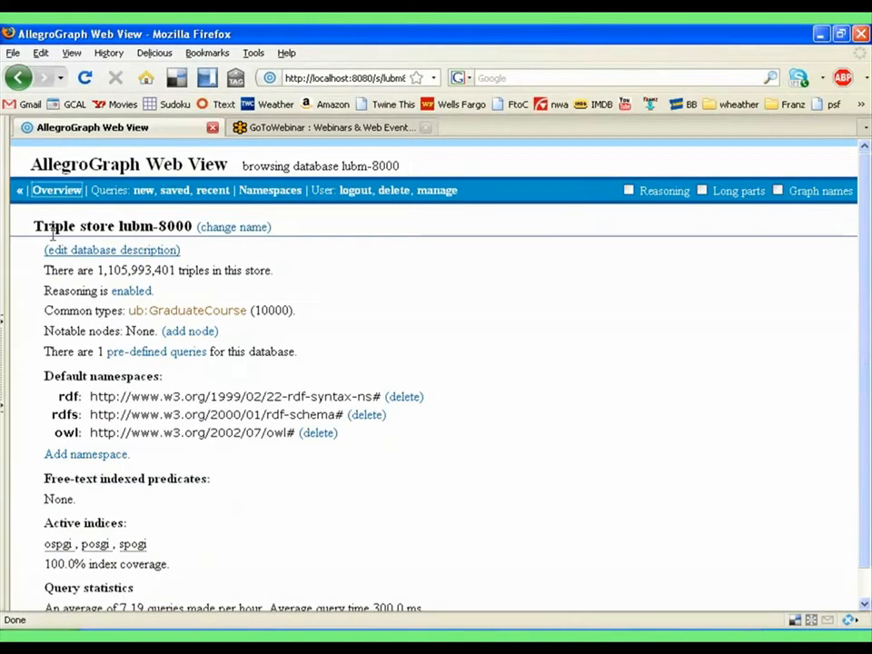
{"action": "mouse_move", "coordinate": [76, 216]}
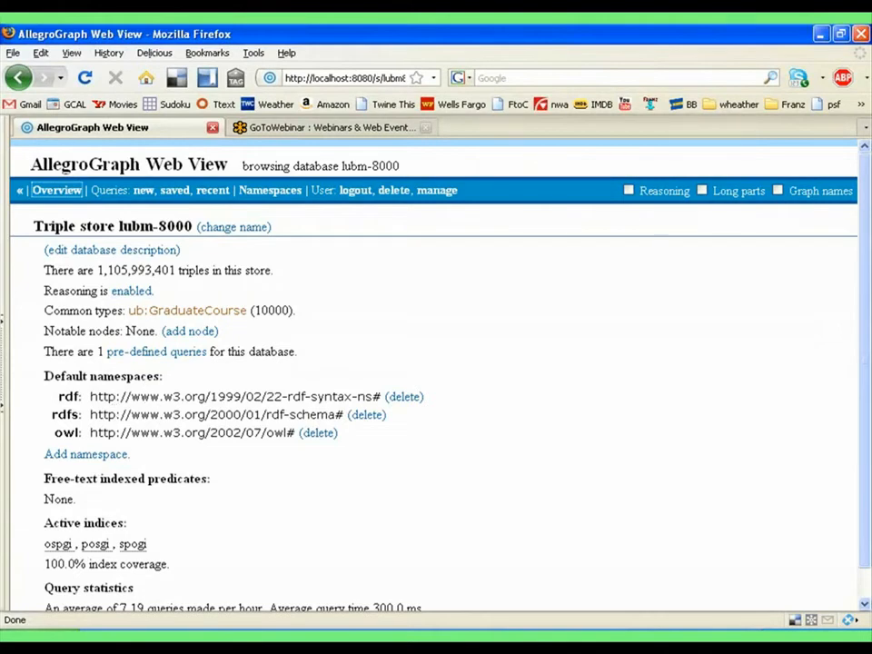
{"action": "mouse_move", "coordinate": [167, 208]}
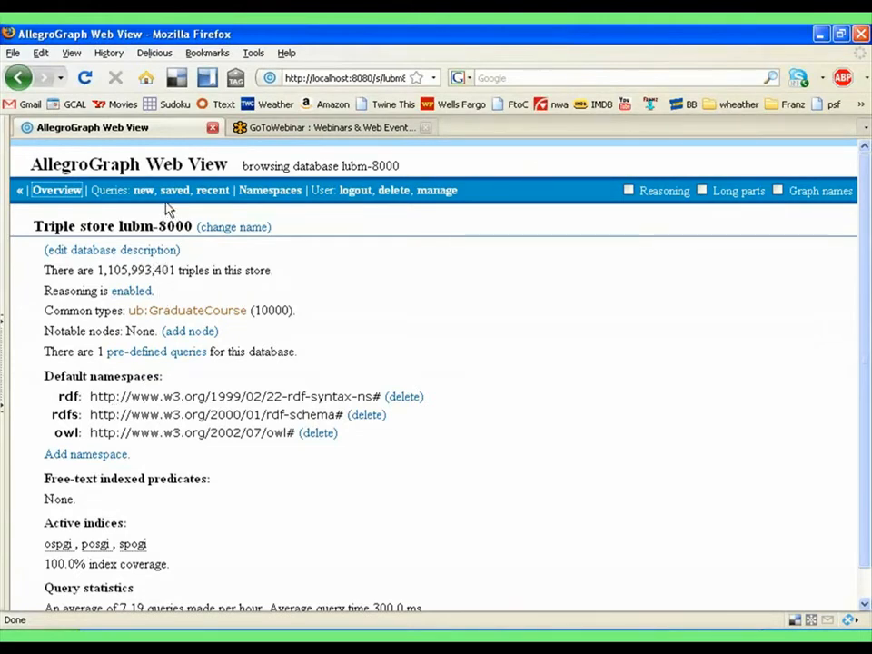
{"action": "left_click", "coordinate": [213, 191]}
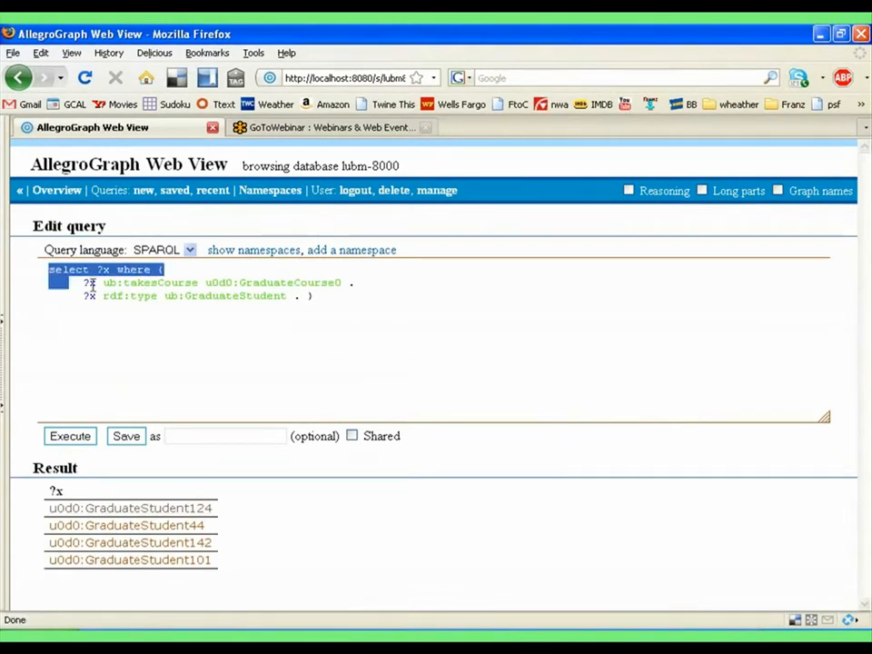
Copy the full SPARQL query text via the editor's context menu
{"action": "right_click", "coordinate": [118, 294]}
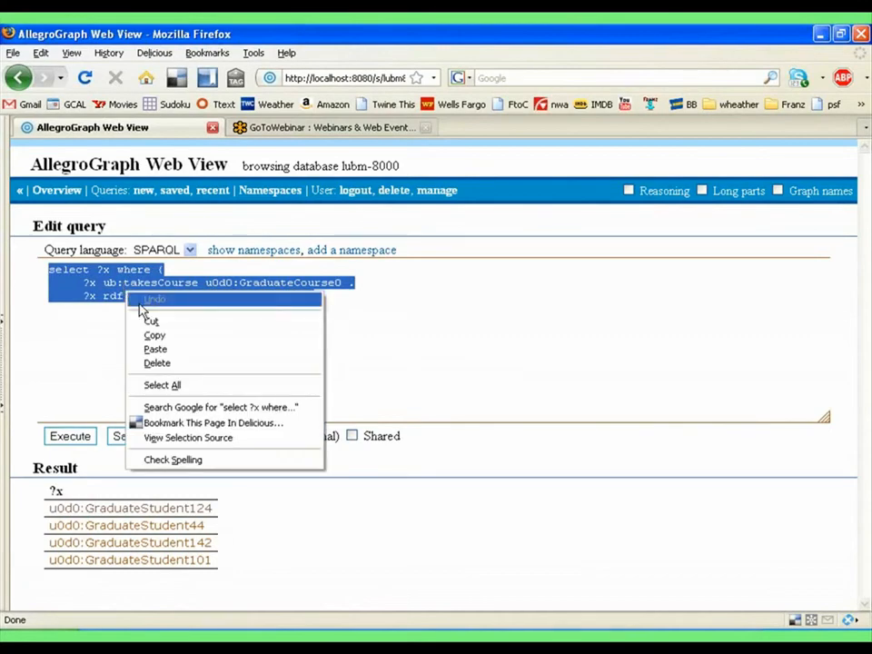
{"action": "mouse_move", "coordinate": [211, 193]}
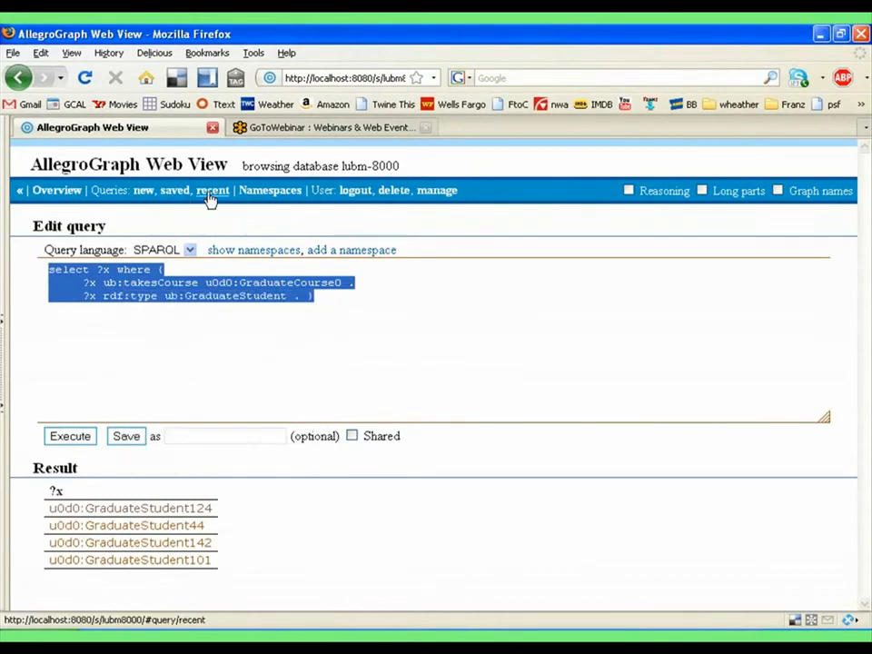
Paste the copied SPARQL text into a fresh query and execute it to list the four graduate students
{"action": "left_click", "coordinate": [142, 191]}
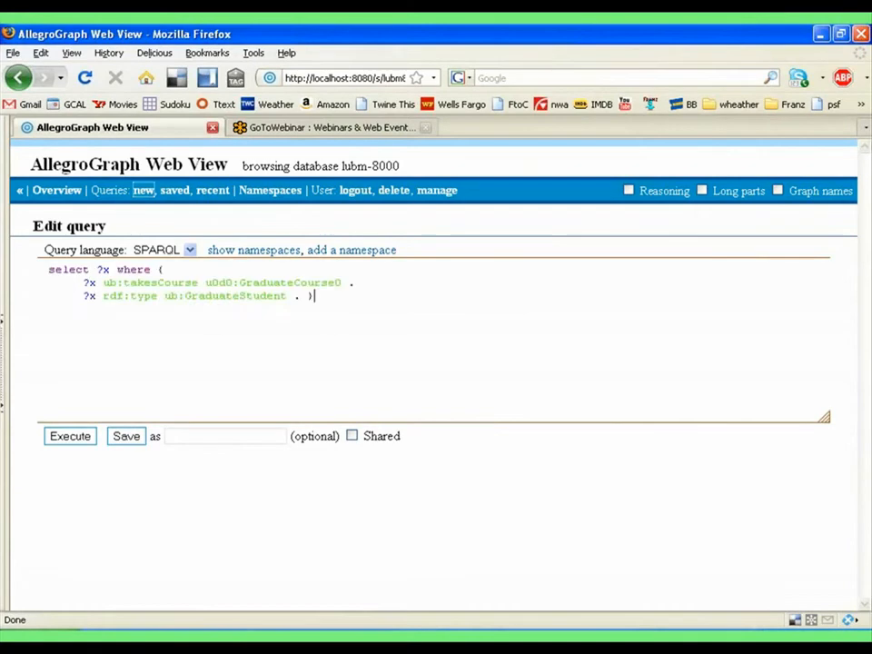
{"action": "key", "text": "BackSpace"}
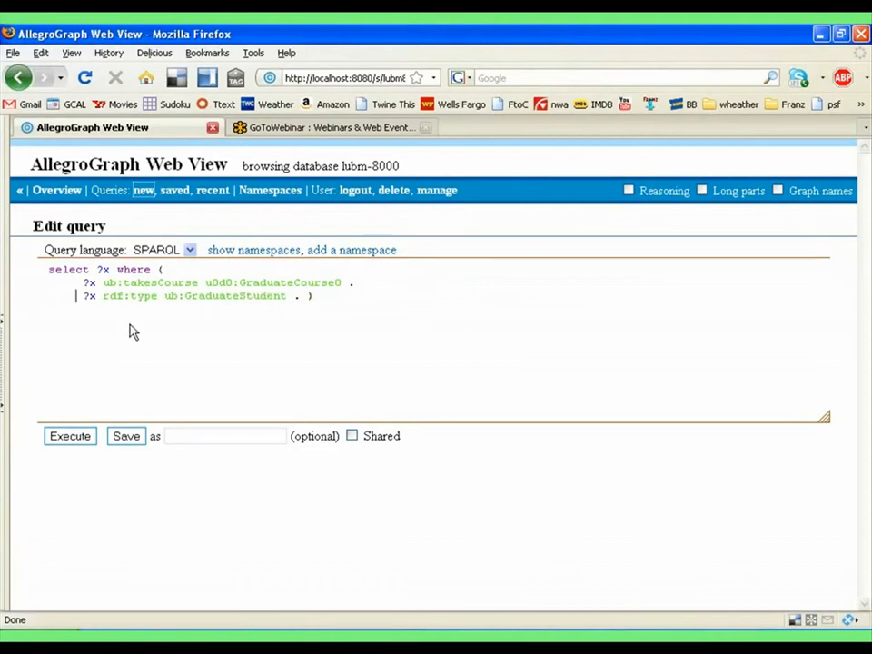
{"action": "mouse_move", "coordinate": [142, 316]}
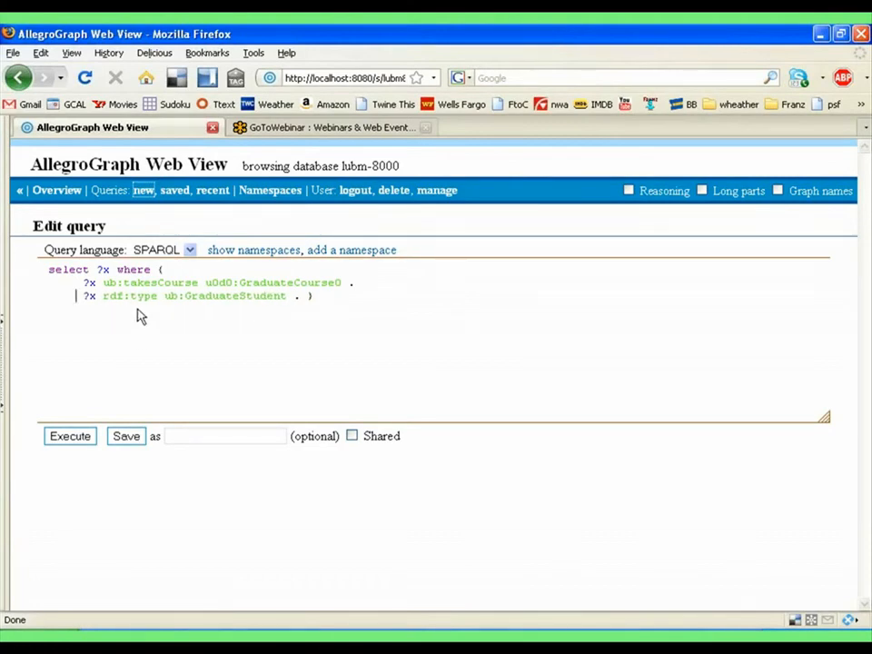
{"action": "left_click", "coordinate": [69, 436]}
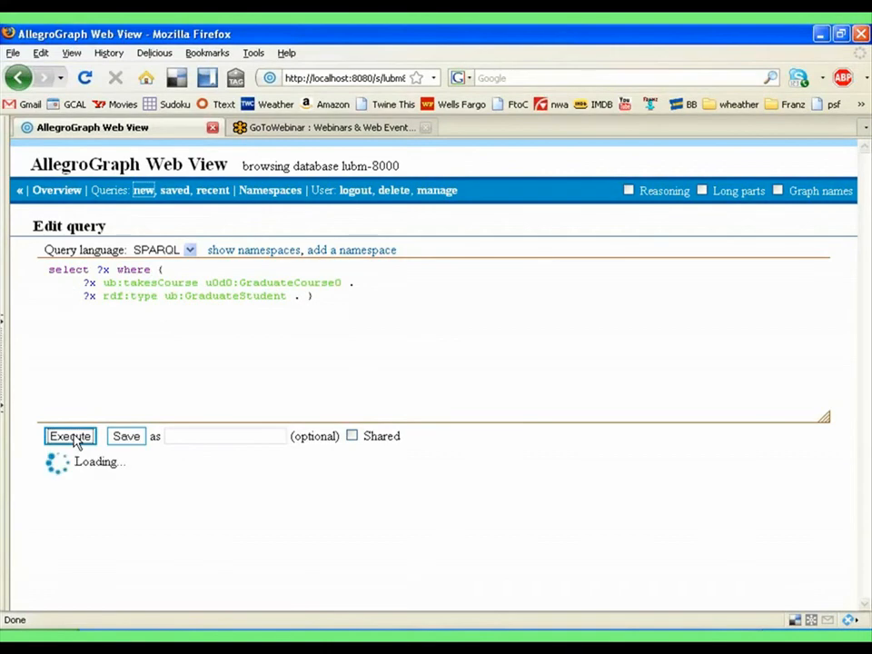
{"action": "left_click", "coordinate": [69, 436]}
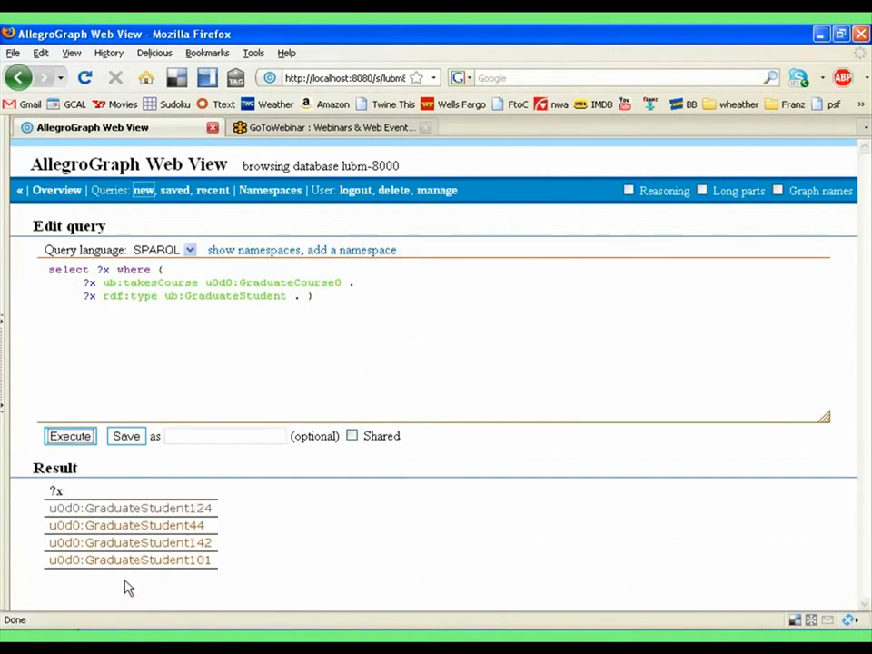
Show GraduateStudent44's relations as subject and object from the u0d0:GraduateStudent44 result link
{"action": "left_click", "coordinate": [125, 525]}
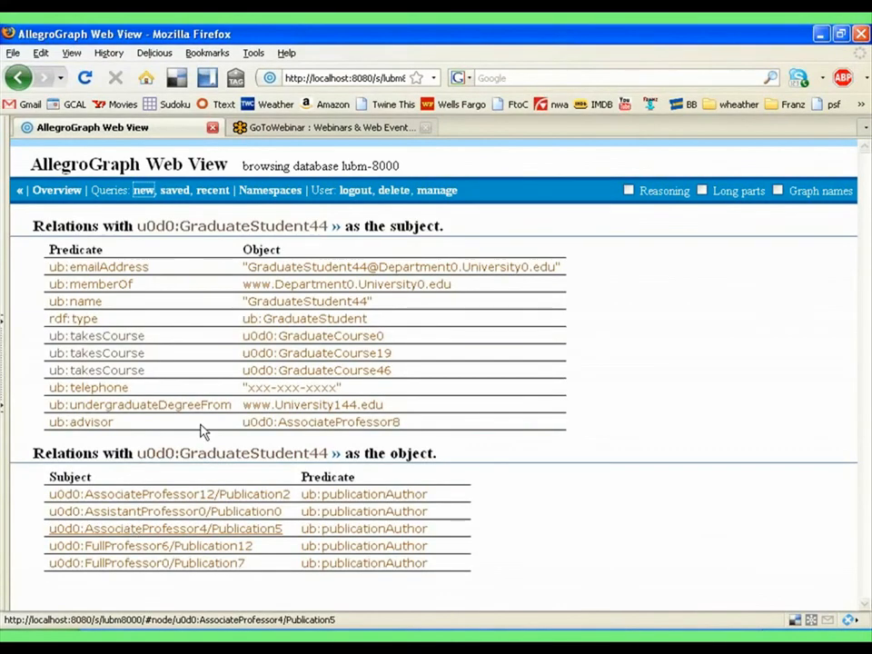
{"action": "mouse_move", "coordinate": [160, 232]}
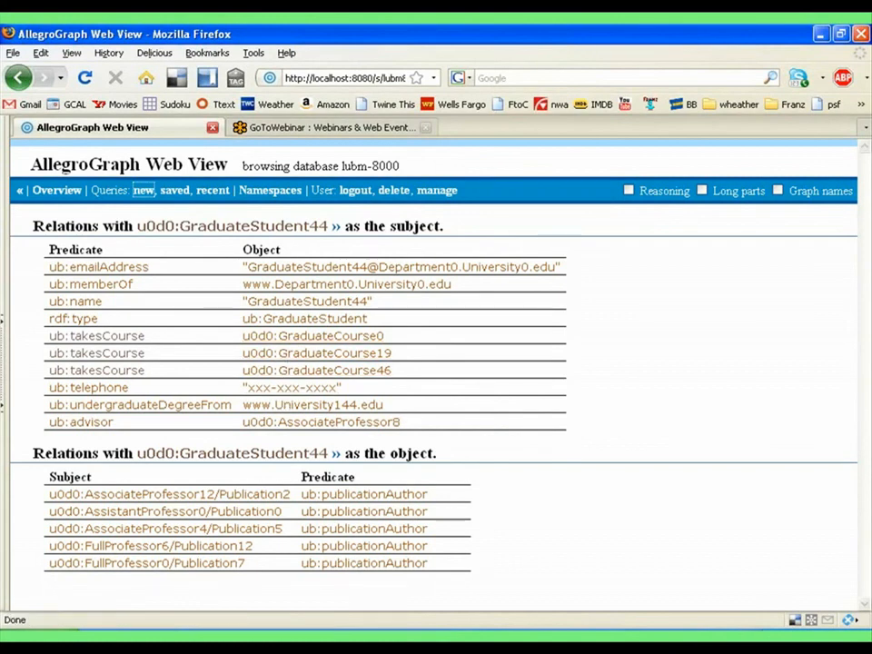
{"action": "mouse_move", "coordinate": [312, 405]}
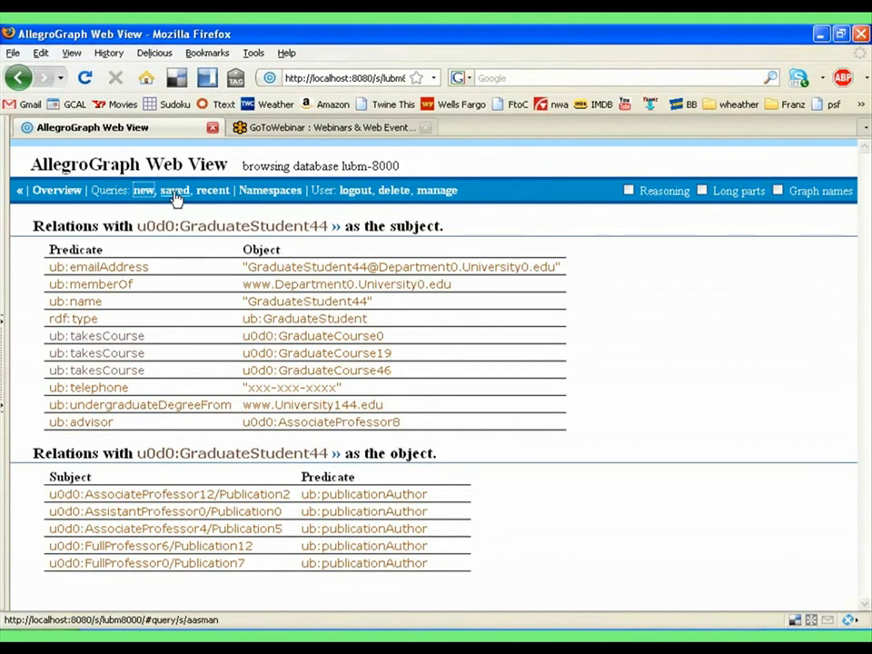
Rerun Prolog query #7 from recent queries and reopen GraduateStudent44's relations from its results
{"action": "left_click", "coordinate": [212, 191]}
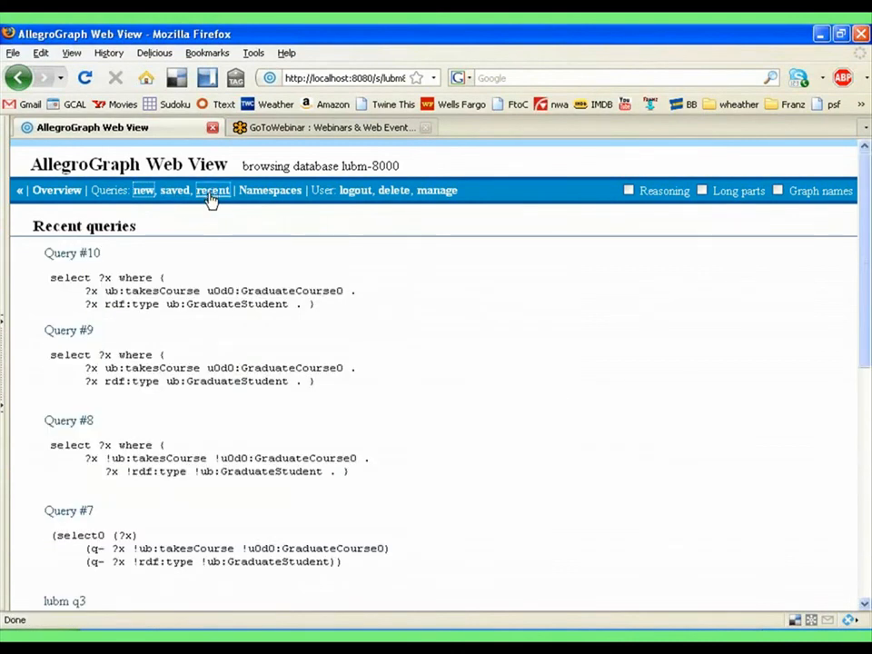
{"action": "scroll", "scroll_direction": "down", "scroll_amount": 3}
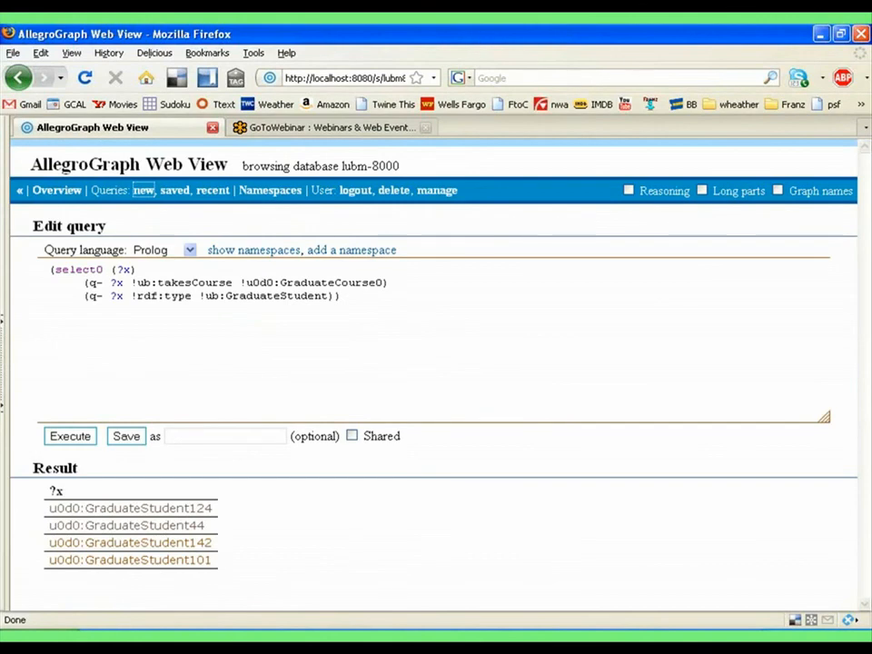
{"action": "mouse_move", "coordinate": [123, 527]}
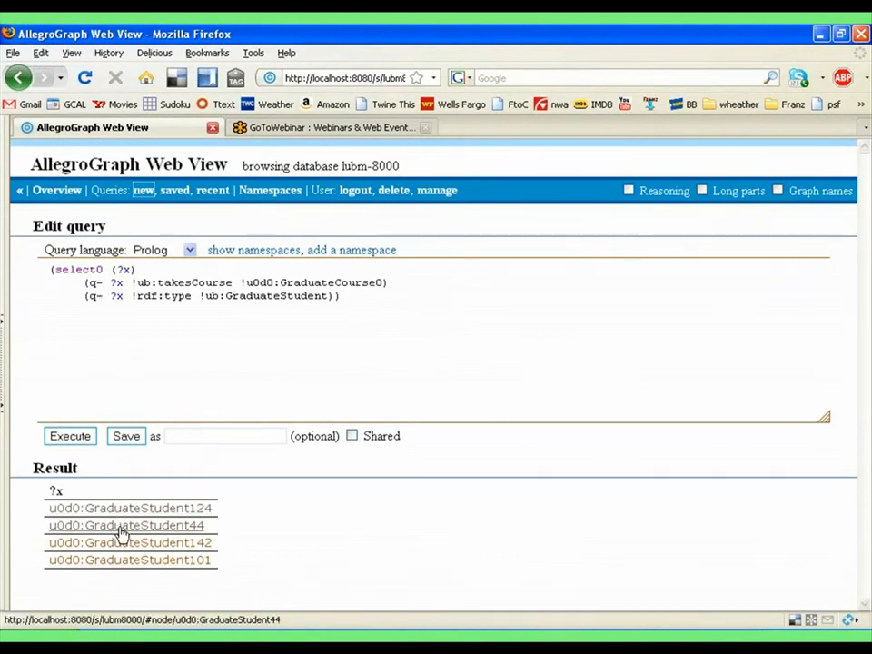
{"action": "left_click", "coordinate": [127, 524]}
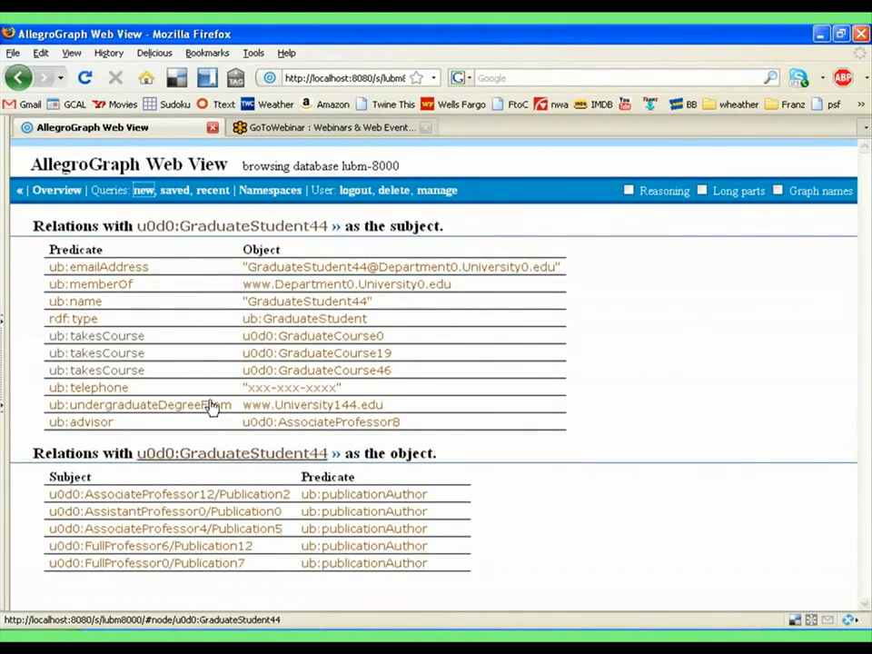